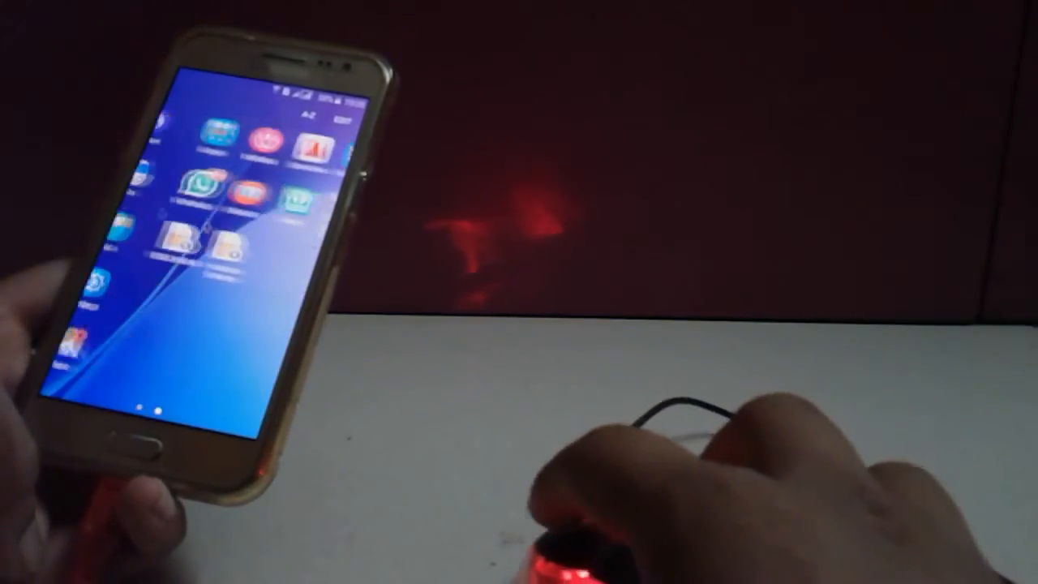
- Pull down the notification shade from the top edge to reveal quick settings and brightness
drag(219, 73, 219, 244)
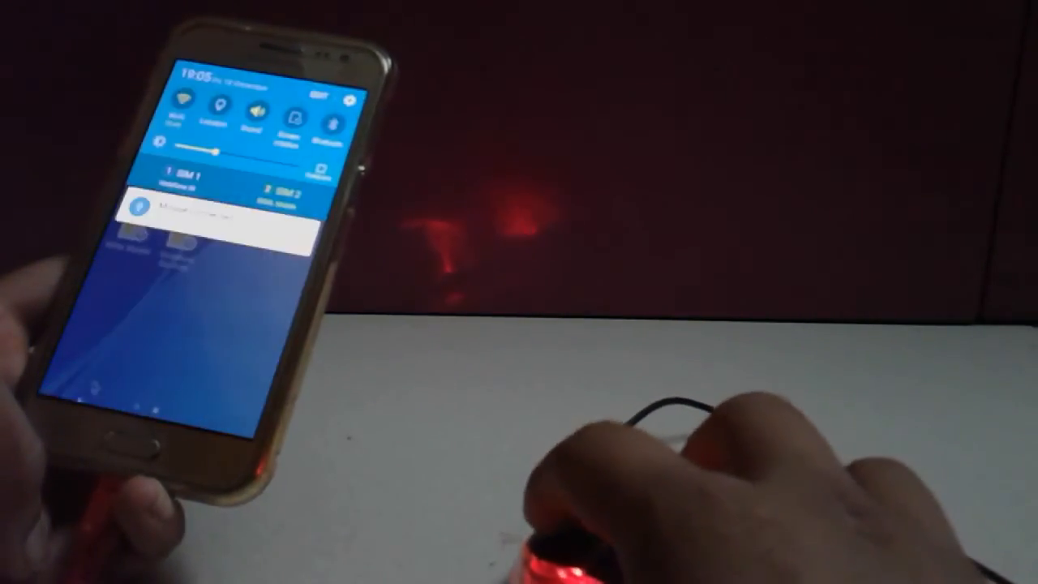